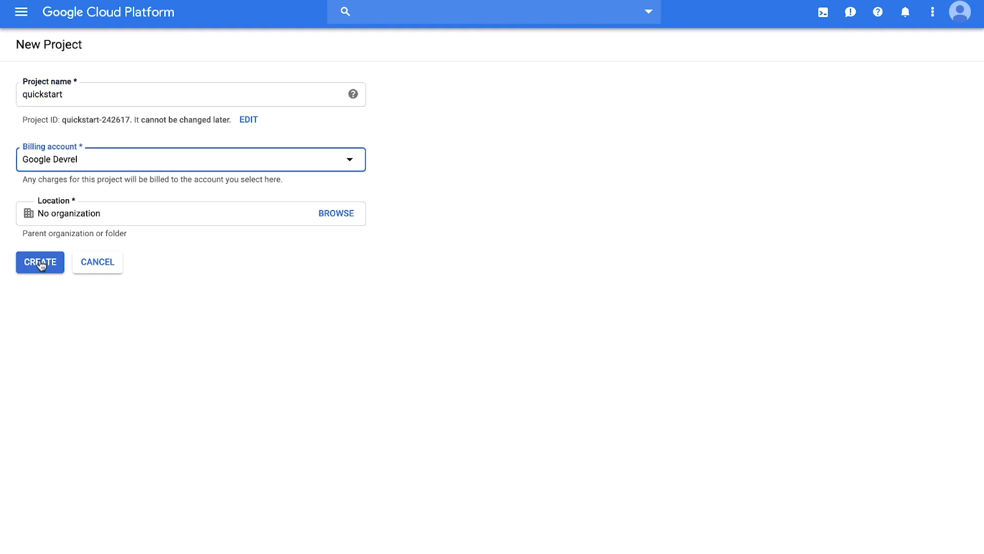
Step: Create the quickstart project and bring up the APIs & Services pages in the navigation menu
{"action": "left_click", "coordinate": [40, 262]}
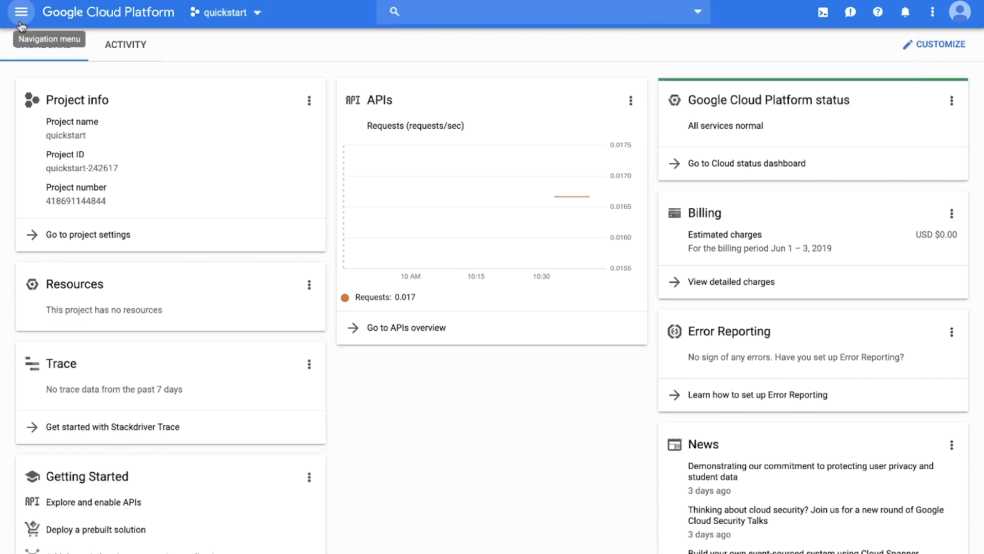
{"action": "left_click", "coordinate": [20, 12]}
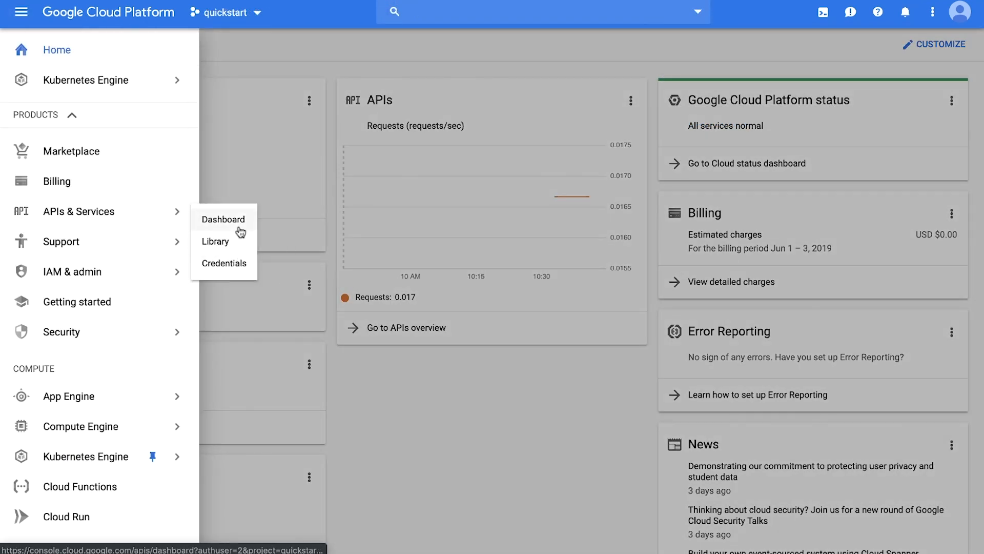
{"action": "left_click", "coordinate": [215, 241]}
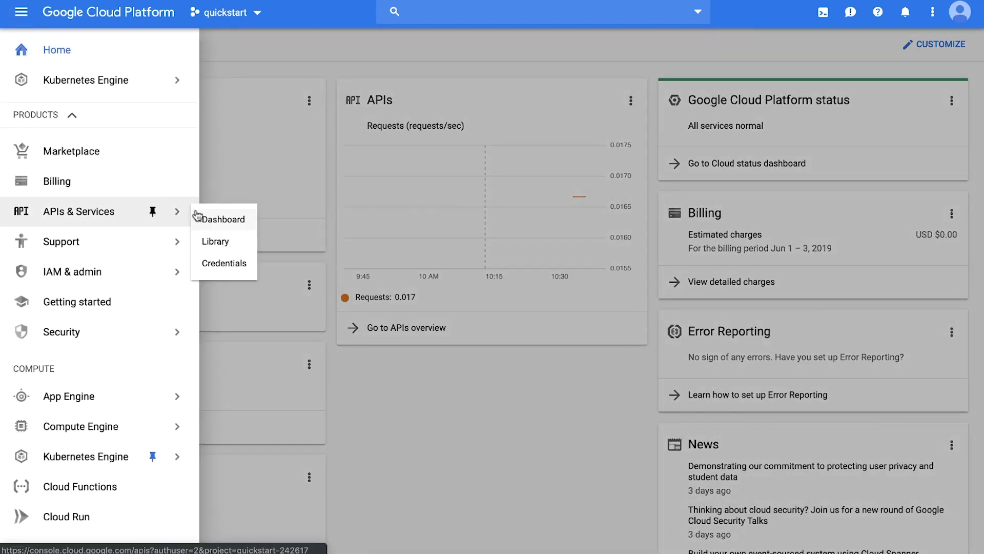
Step: Create a JSON service account key for new_service_account from the Credentials page
{"action": "left_click", "coordinate": [223, 263]}
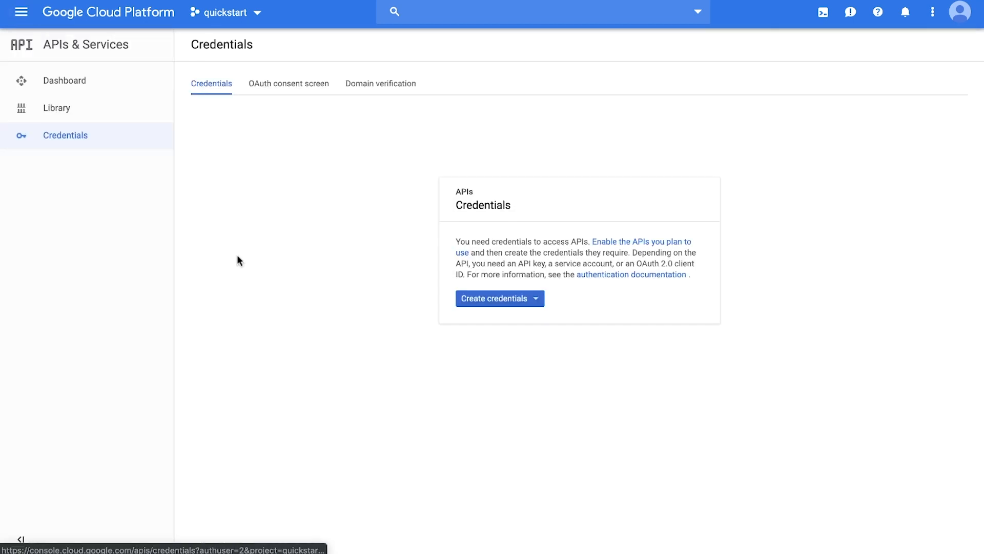
{"action": "left_click", "coordinate": [500, 298]}
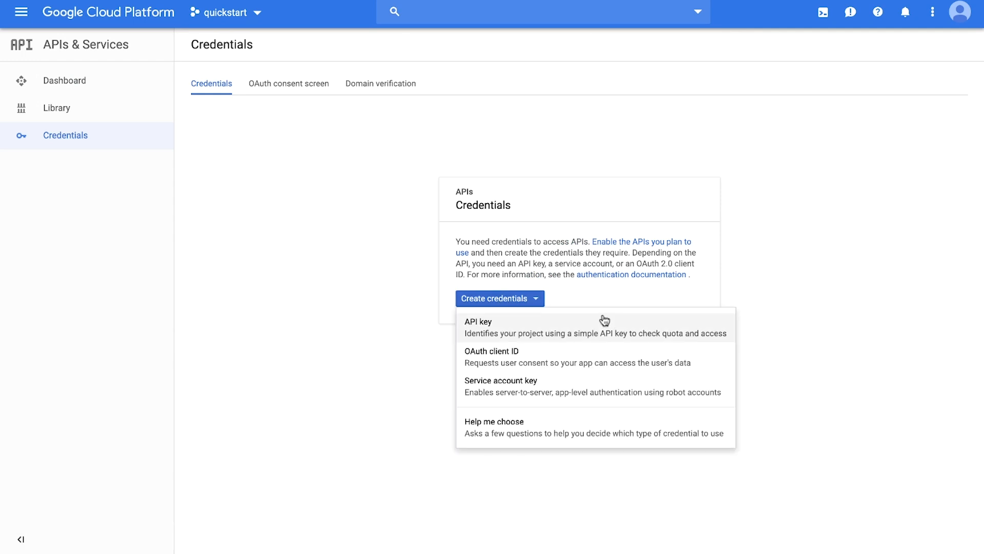
{"action": "left_click", "coordinate": [501, 380]}
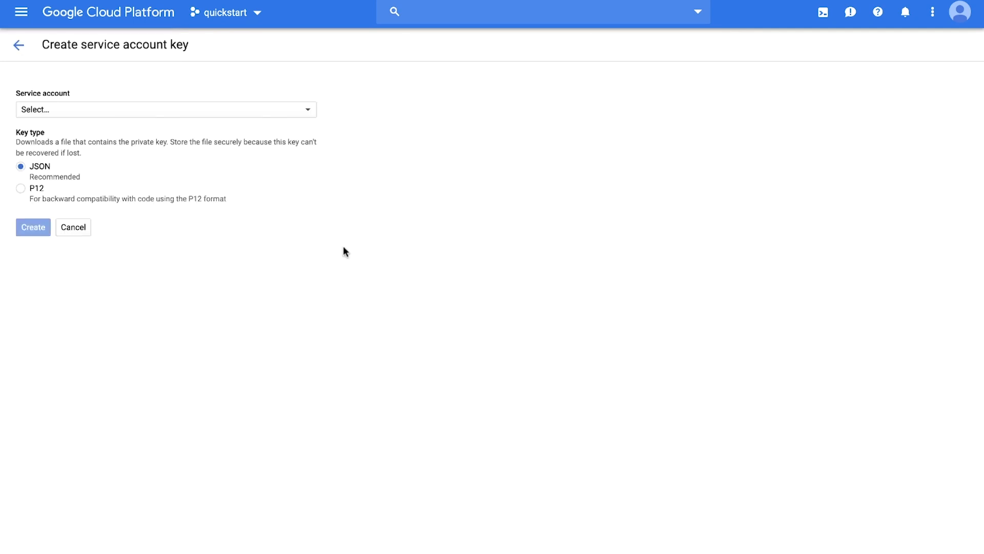
{"action": "left_click", "coordinate": [165, 109]}
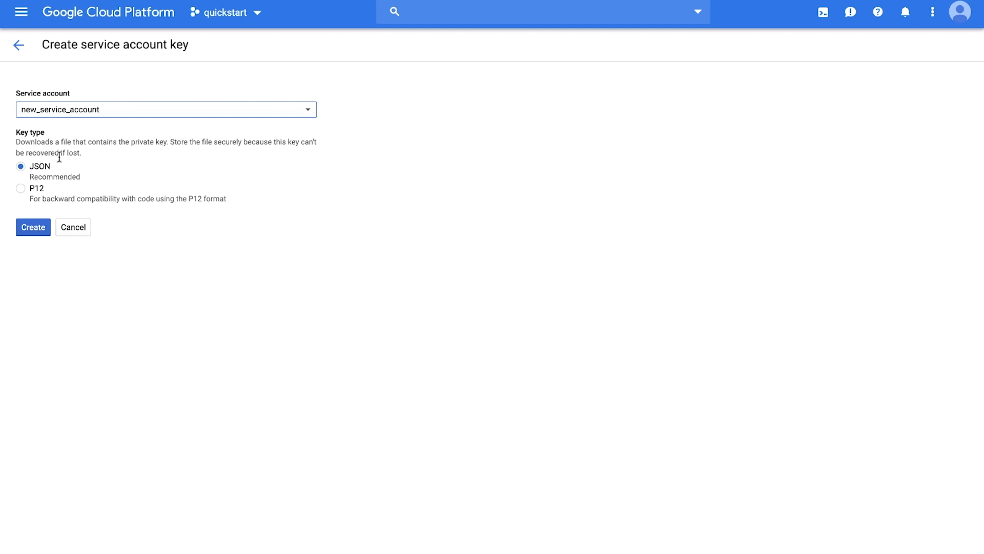
{"action": "left_click", "coordinate": [33, 227]}
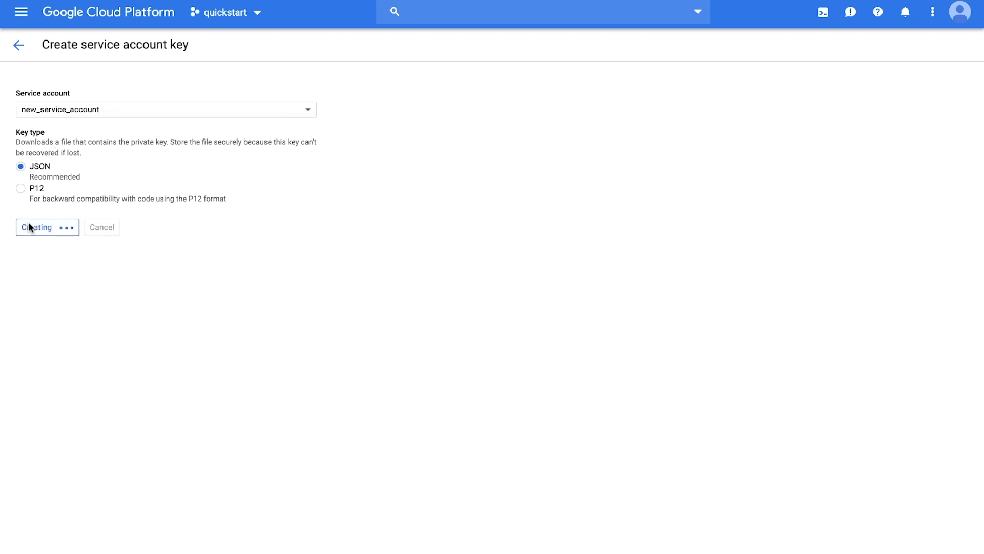
{"action": "left_click", "coordinate": [37, 227]}
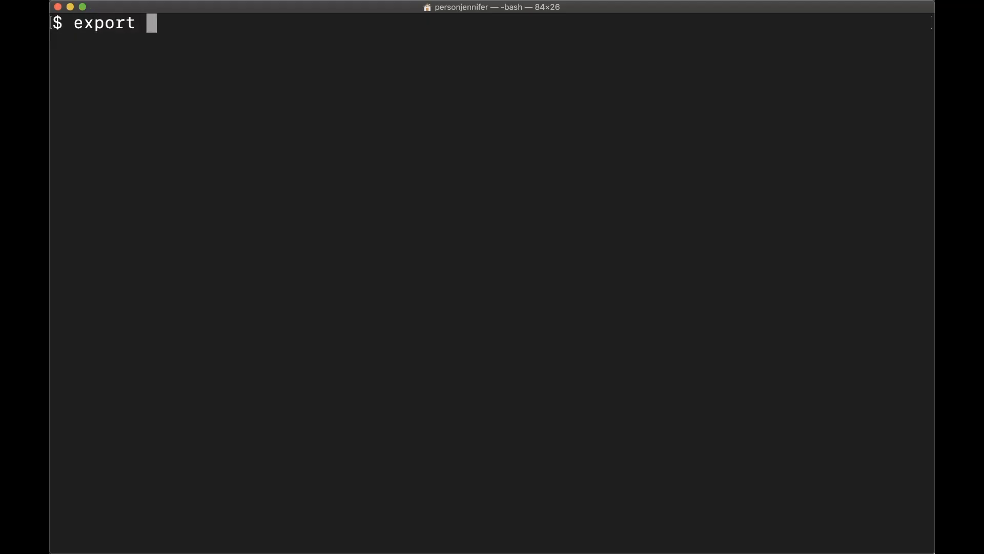
Step: Export GOOGLE_APPLICATION_CREDENTIALS=/Users/personjennifer/Downloads/quickstart-f075b1b4e39c.json in Terminal
{"action": "type", "text": "GOOGLE_"}
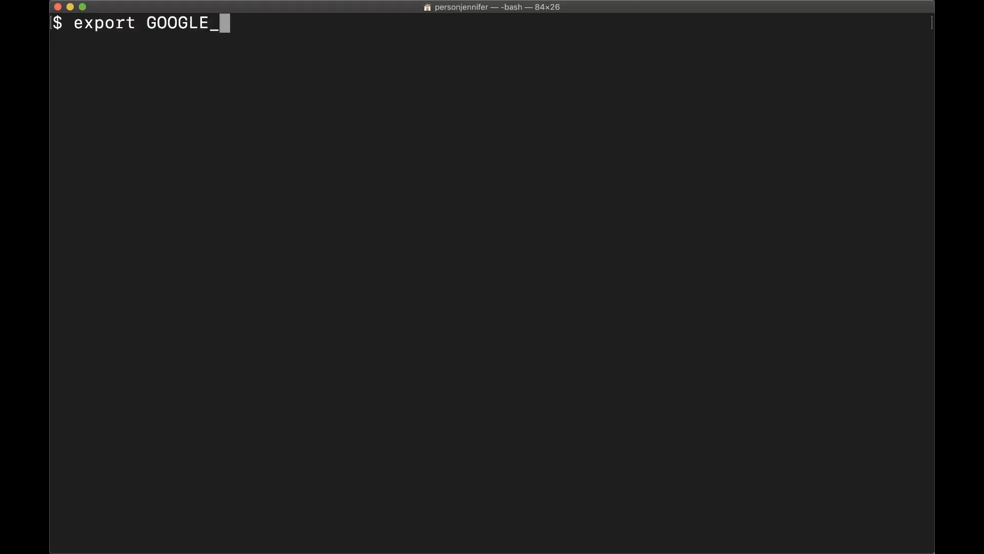
{"action": "type", "text": "APPLICATION_CRE"}
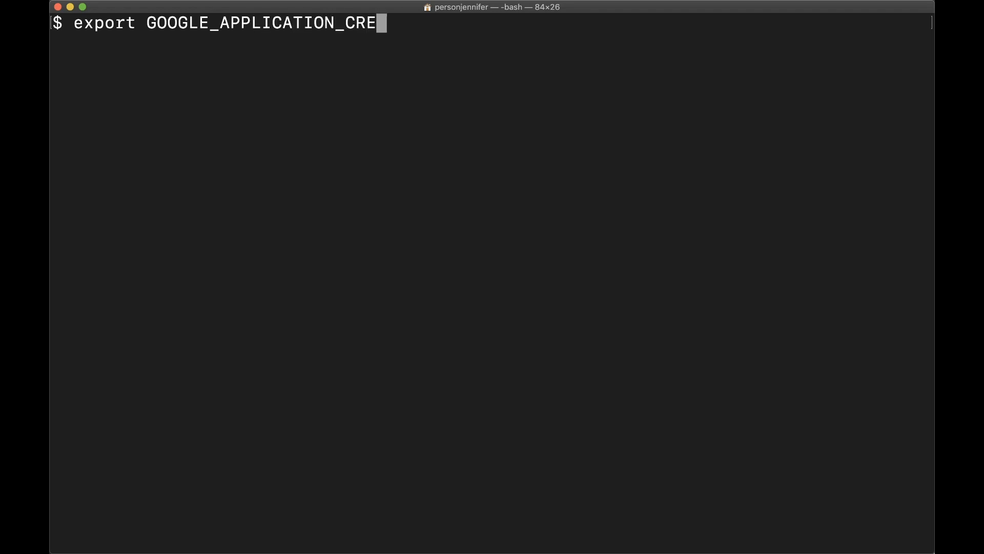
{"action": "type", "text": "DENTIALS"}
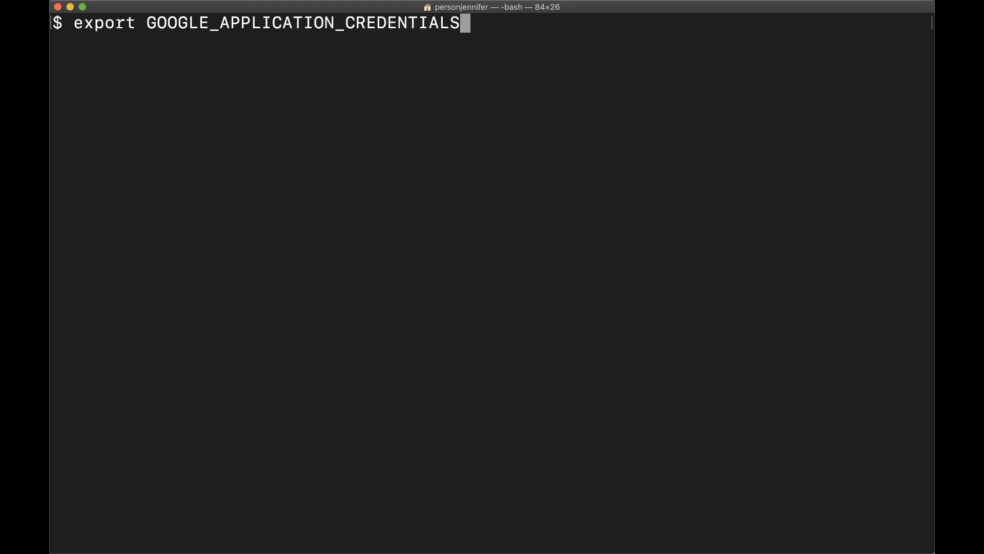
{"action": "type", "text": "=/Us"}
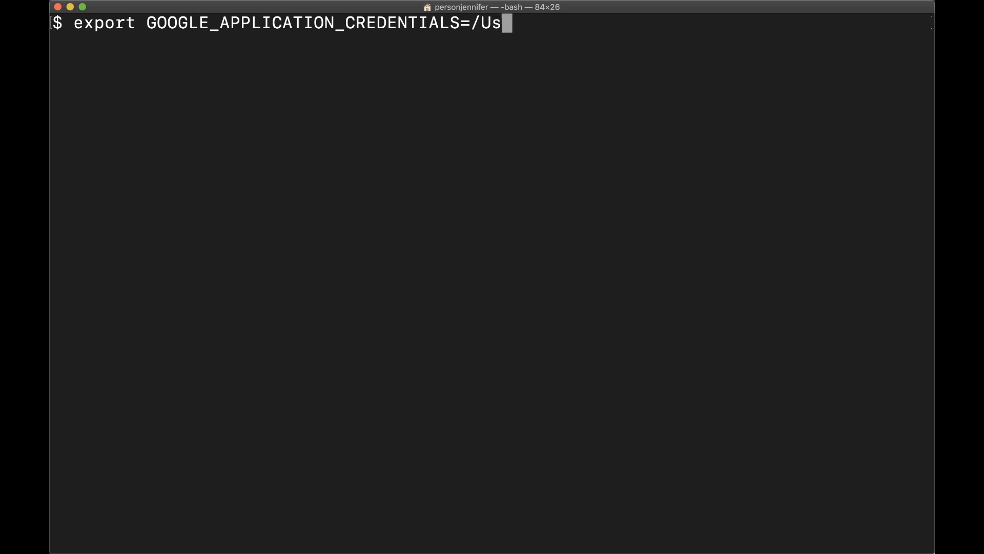
{"action": "type", "text": "ers/personjennifer"}
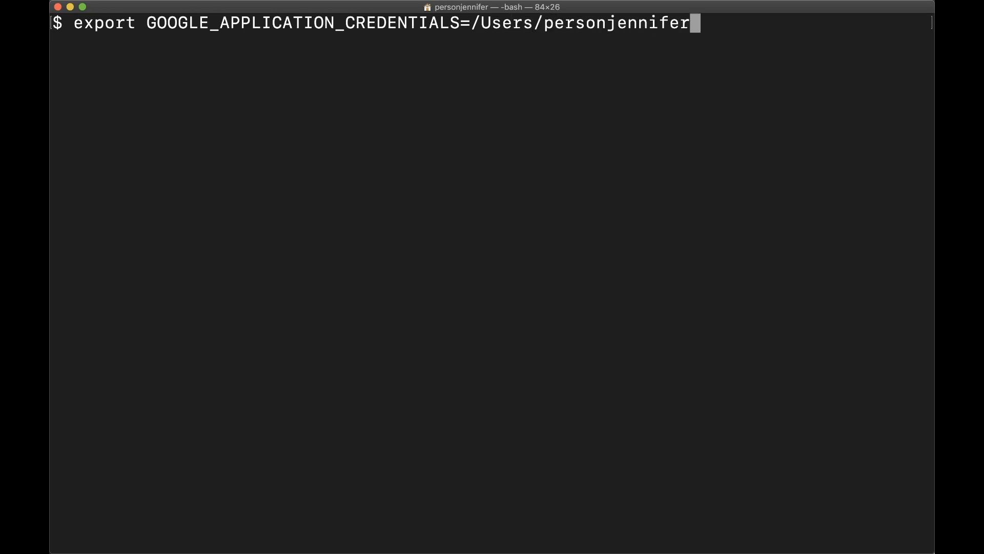
{"action": "type", "text": "/Dow"}
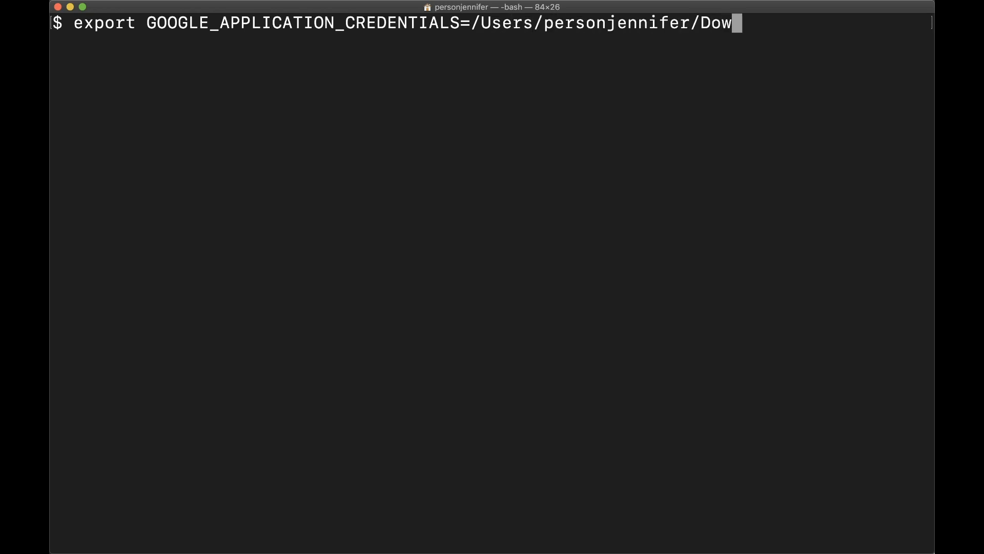
{"action": "type", "text": "nloads/quickstart-f075b1b4e39c.json"}
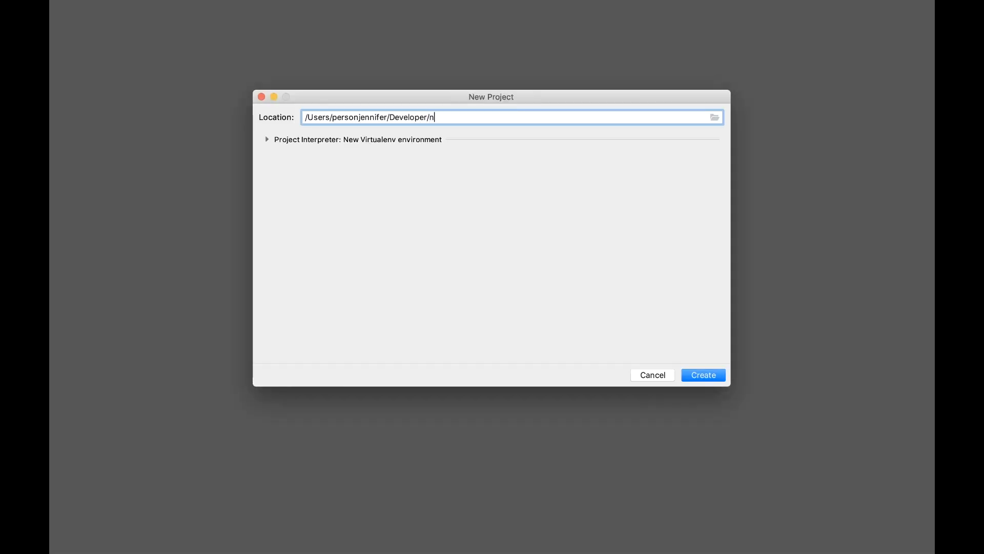
Step: Create the nl_sentiment project, show its file tree, and bring up the Run menu
{"action": "left_click", "coordinate": [702, 375]}
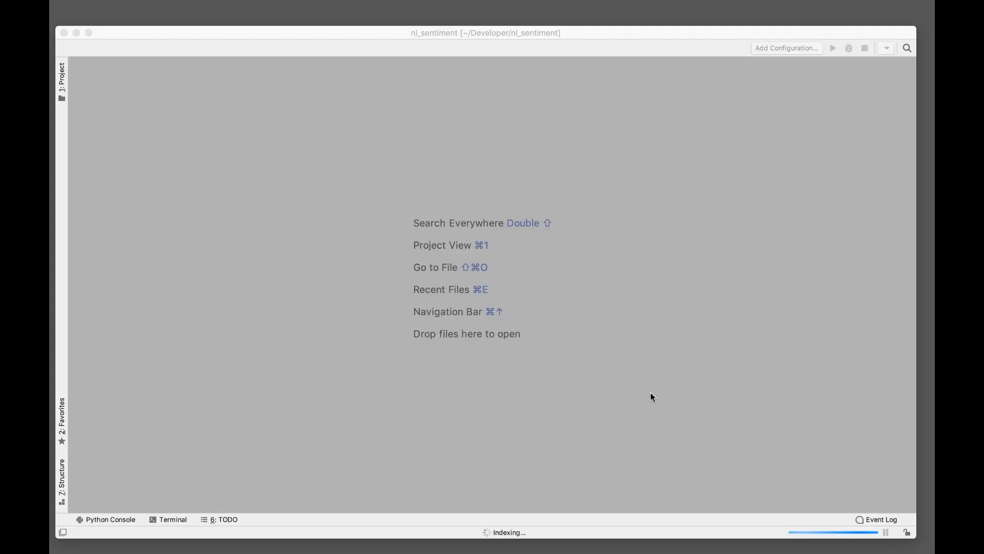
{"action": "left_click", "coordinate": [62, 74]}
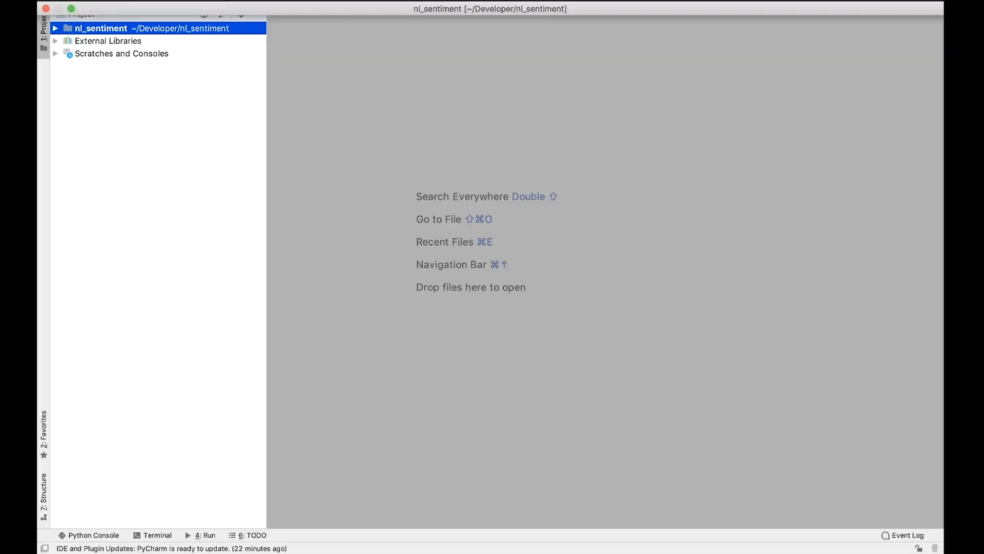
{"action": "left_click", "coordinate": [415, 5]}
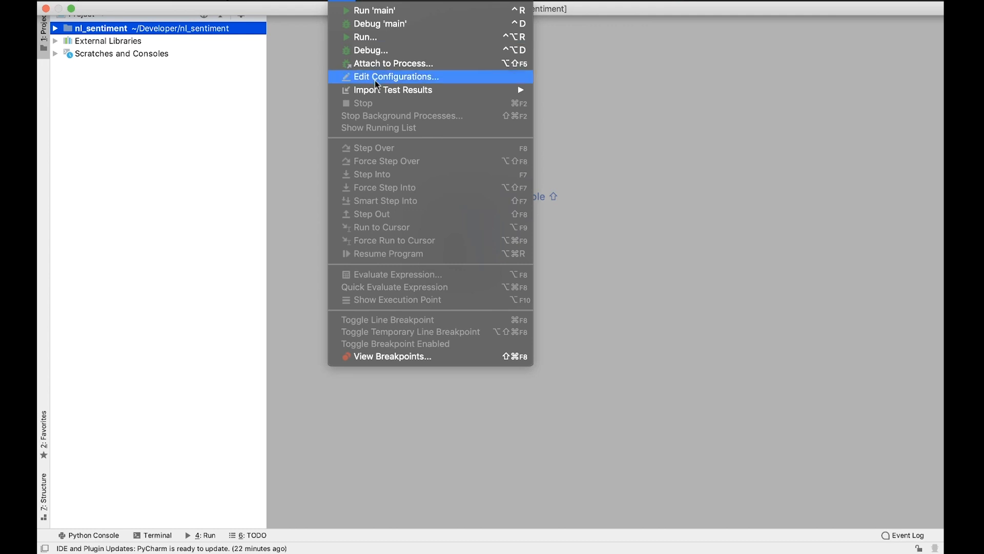
Step: Add GOOGLE_APPLICATION_CREDENTIALS pointing to Downloads/quickstart-f075b1b4e39c.json to the main run configuration
{"action": "left_click", "coordinate": [396, 76]}
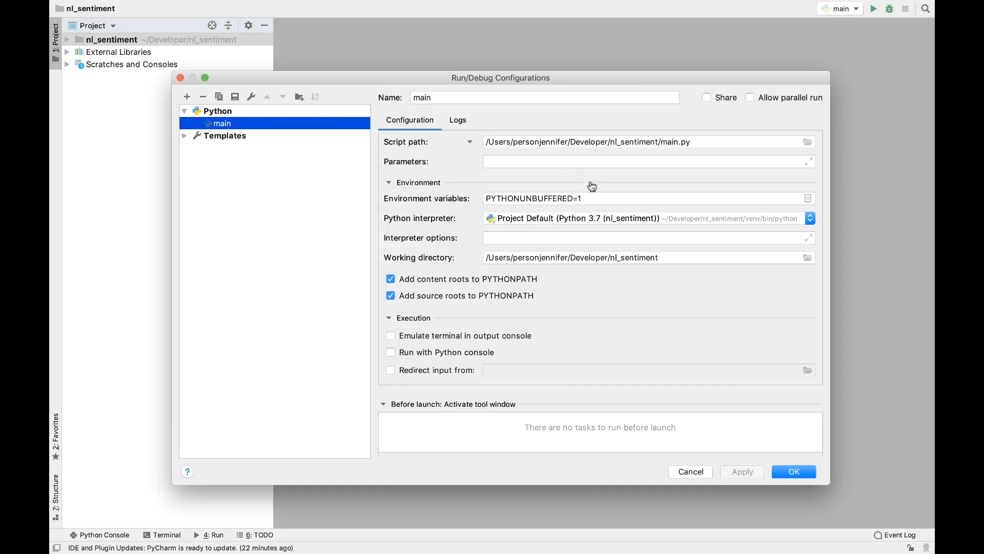
{"action": "left_click", "coordinate": [807, 198]}
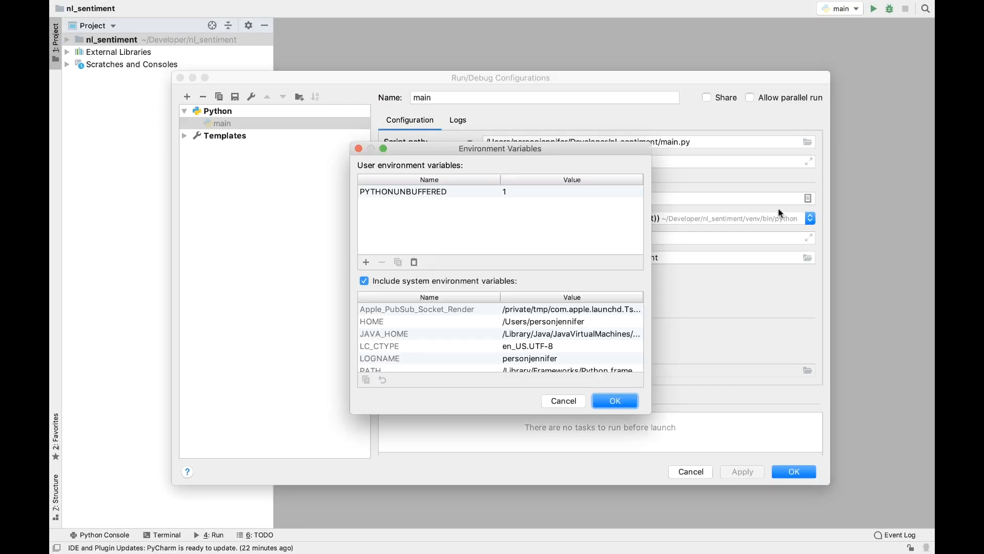
{"action": "left_click", "coordinate": [365, 261]}
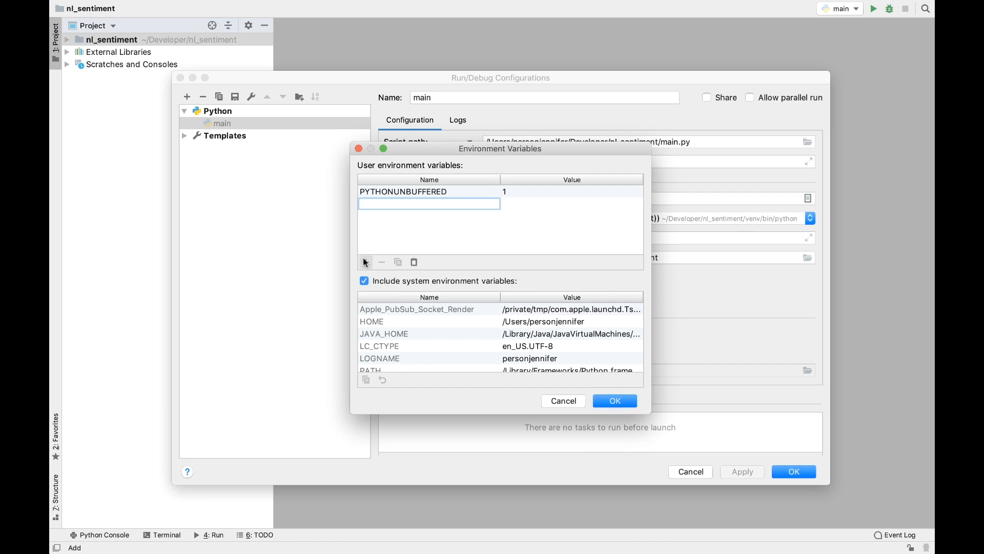
{"action": "type", "text": "GOOGLE_APPLICATION_CREDENTI..."}
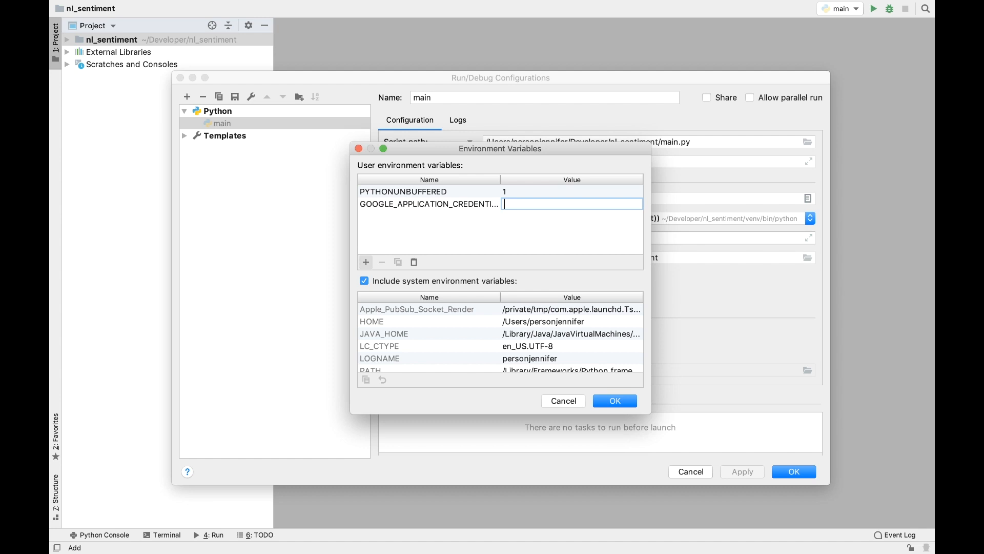
{"action": "type", "text": "njennifer/Downloads/quickstart-f07"}
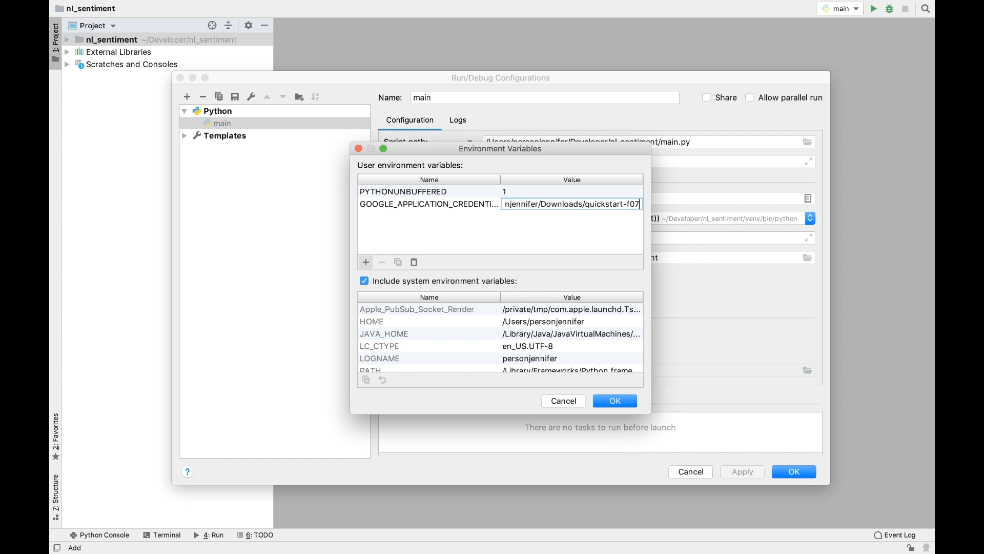
{"action": "left_click", "coordinate": [614, 400]}
{"action": "type", "text": "pip install --up"}
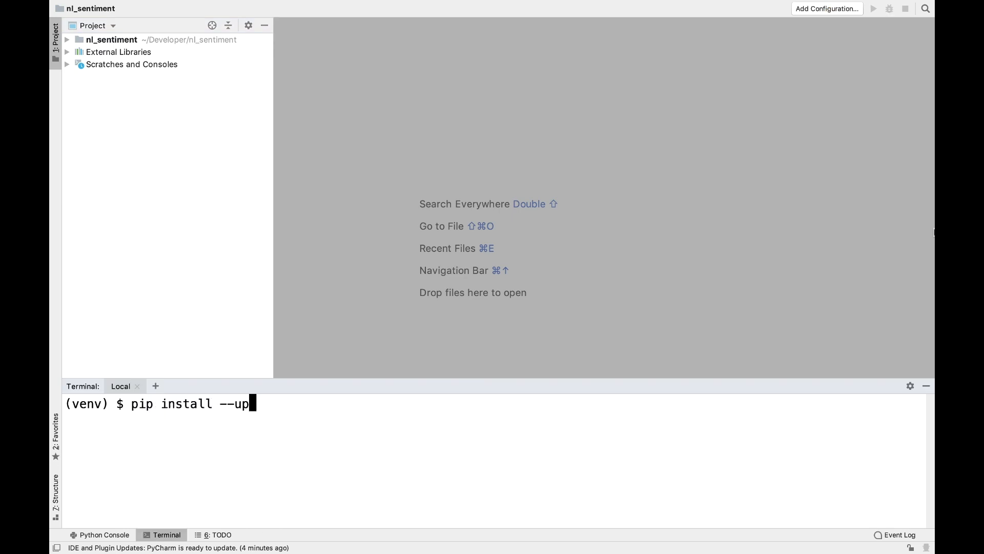
Step: Run pip install --upgrade google-cloud-language in PyCharm's terminal
{"action": "type", "text": "grade google-cl"}
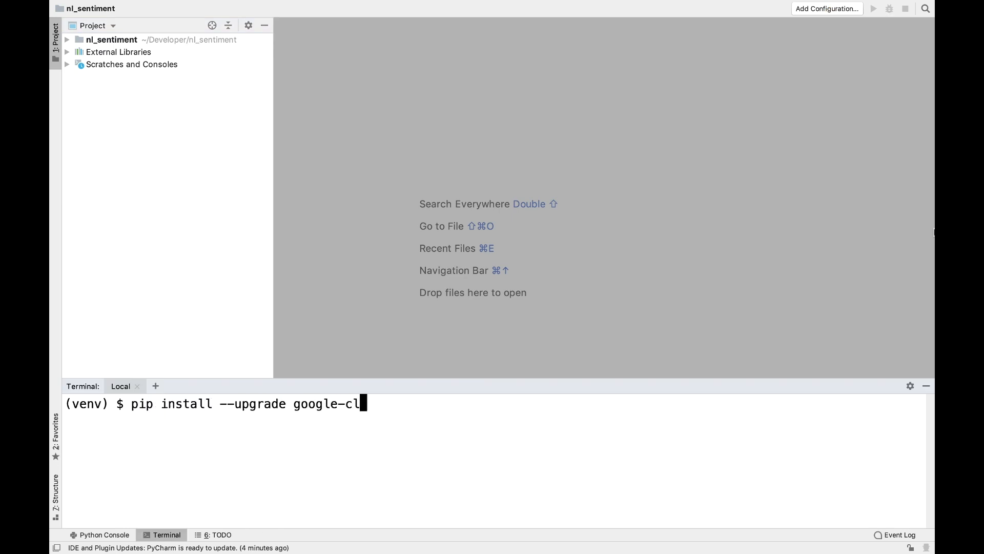
{"action": "type", "text": "oud-language"}
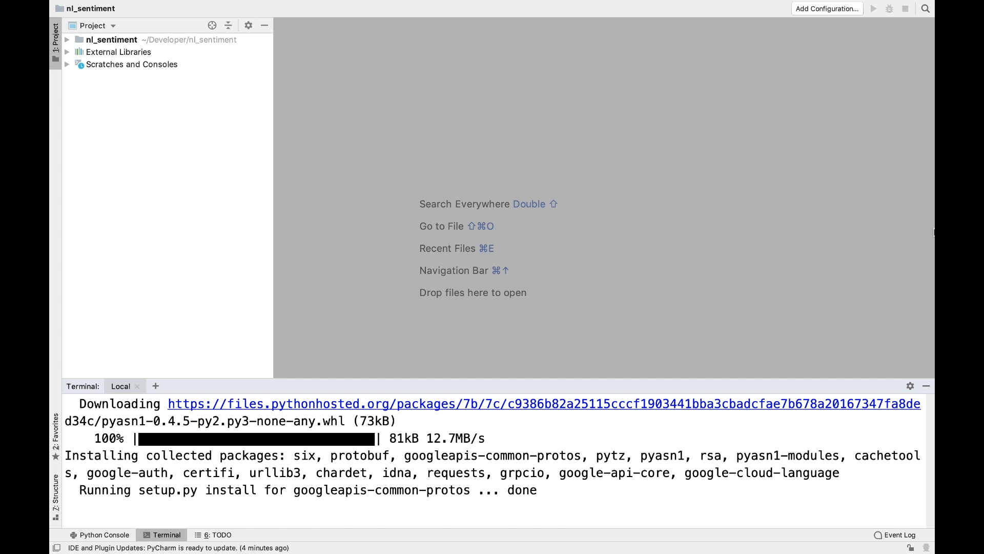
{"action": "right_click", "coordinate": [112, 39]}
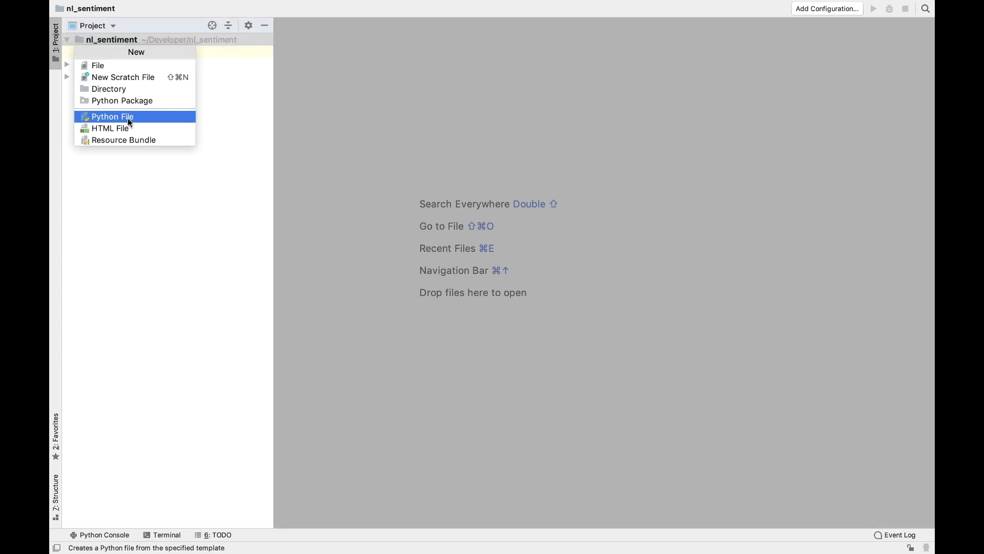
Step: Add a new Python file named main.py to the nl_sentiment project
{"action": "left_click", "coordinate": [112, 116]}
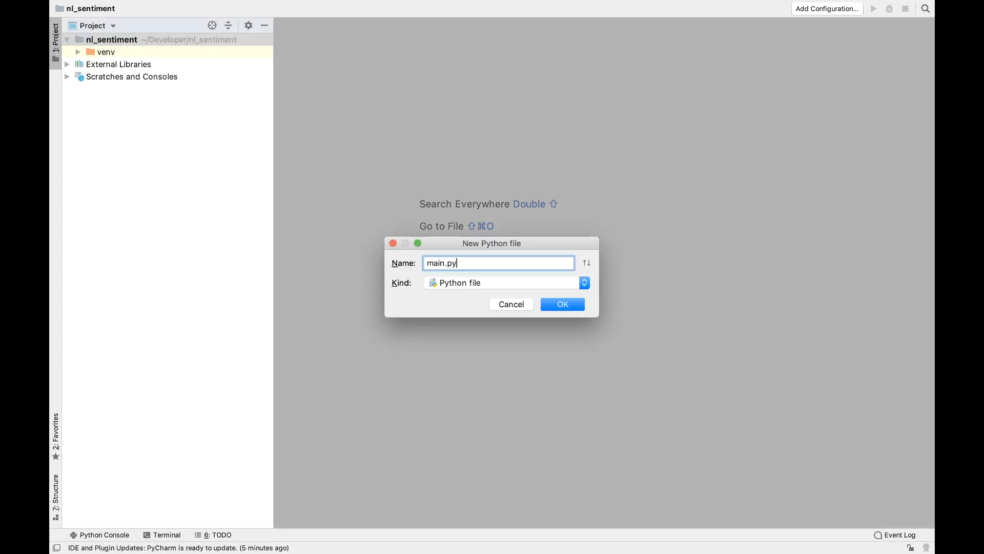
{"action": "left_click", "coordinate": [561, 303]}
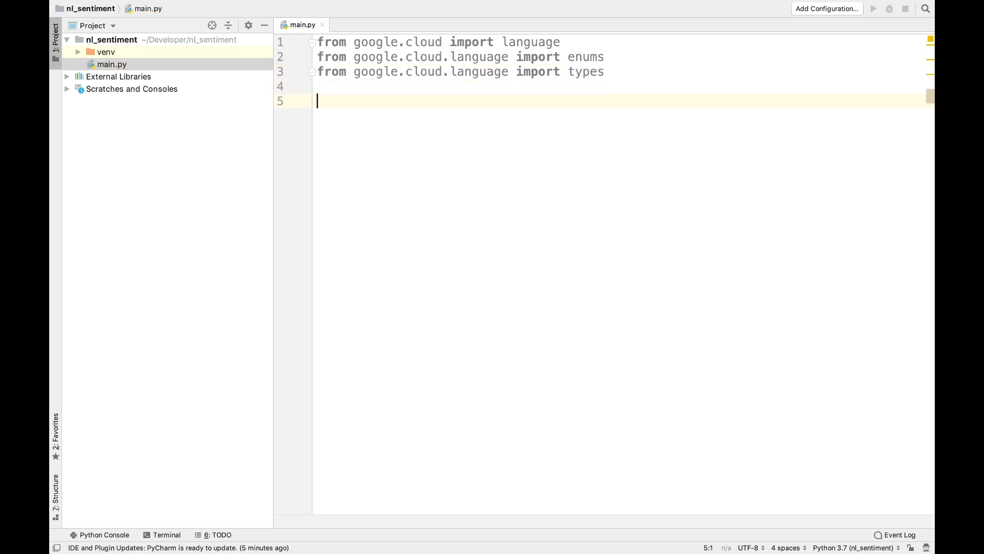
Step: Write client = language.LanguageServiceClient() and text = u'Hello, world!'
{"action": "type", "text": "client = language"}
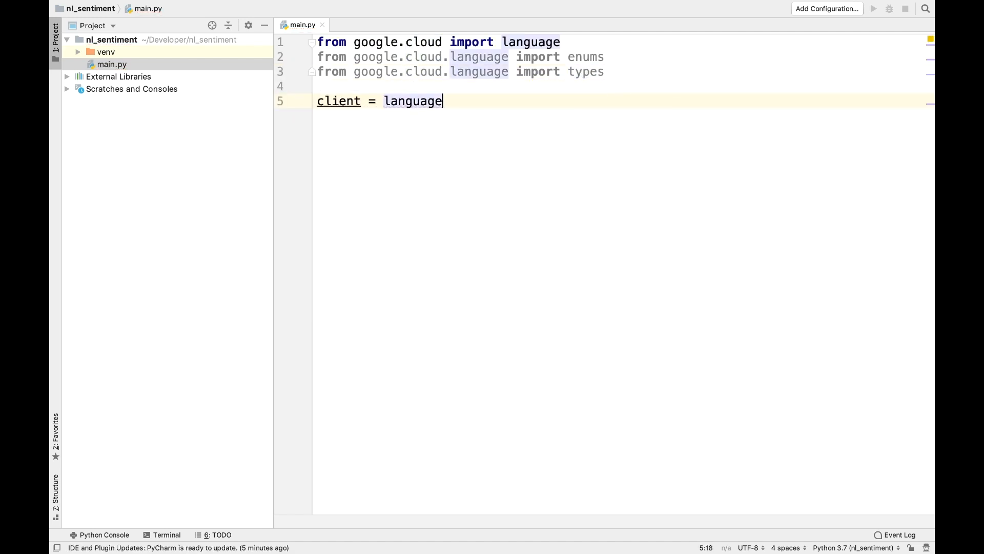
{"action": "type", "text": ".LanguageServiceClient()"}
{"action": "type", "text": "text ="}
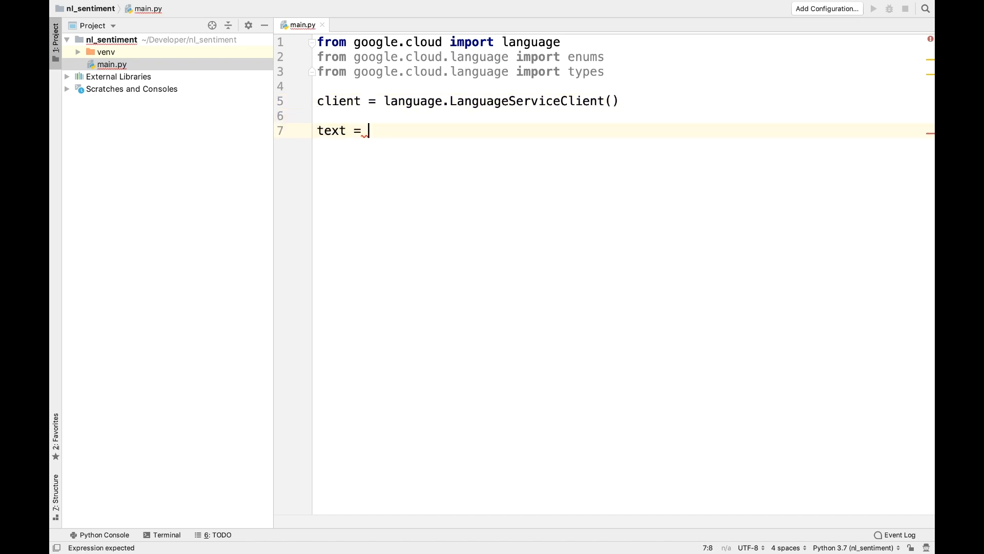
{"action": "type", "text": "u'Hello, world!'"}
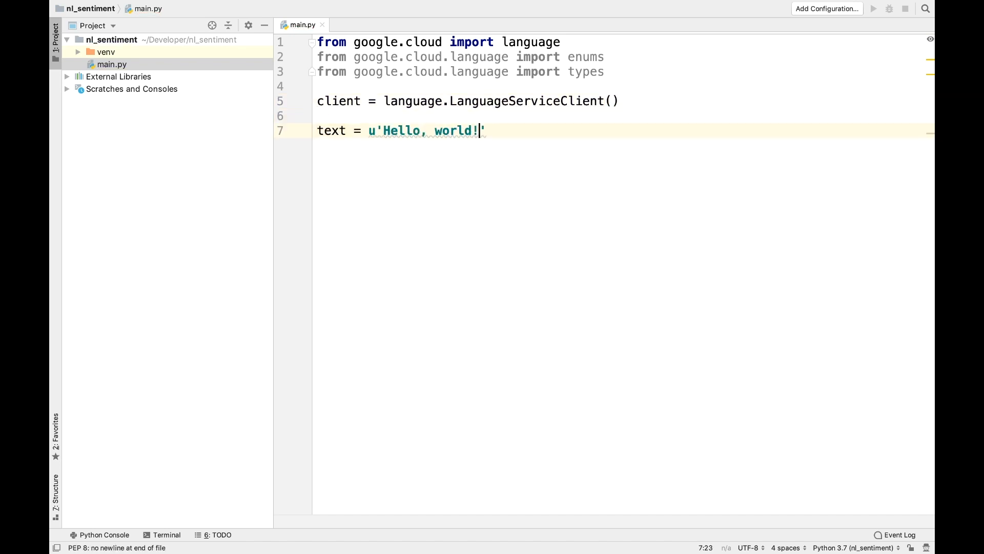
Step: Create document = types.Document(content=text, type=enums.Document.Type.PLAIN_TEXT)
{"action": "type", "text": "do"}
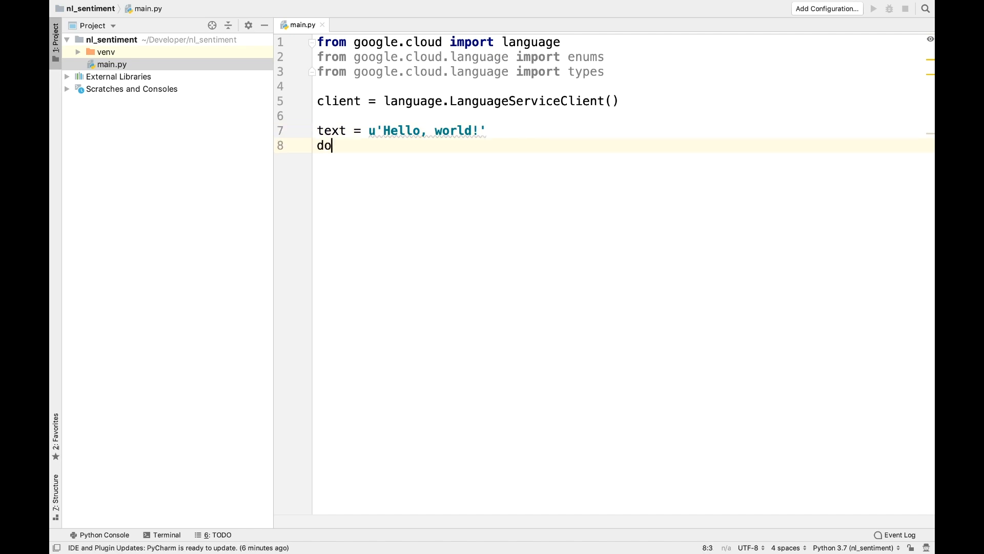
{"action": "type", "text": "cument = types.Document"}
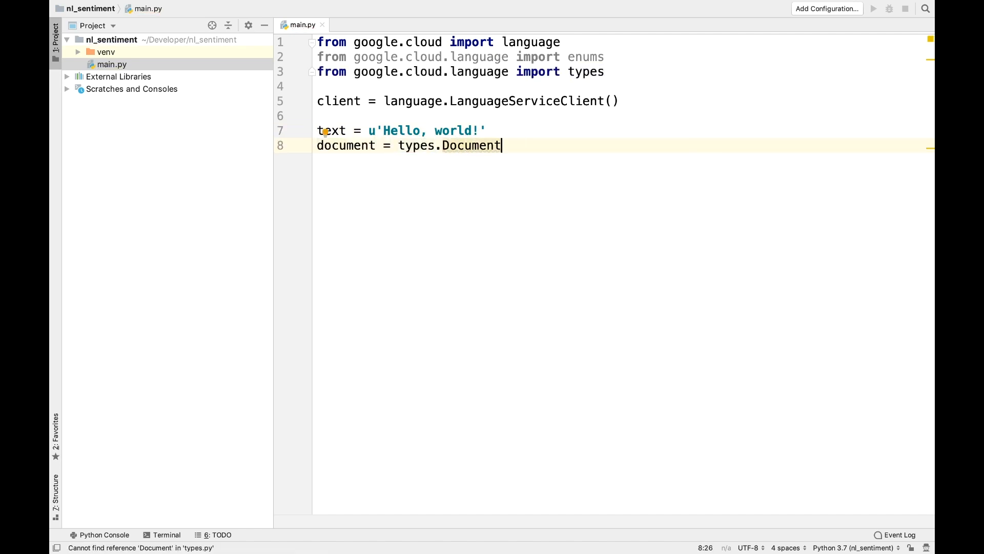
{"action": "type", "text": "(content="}
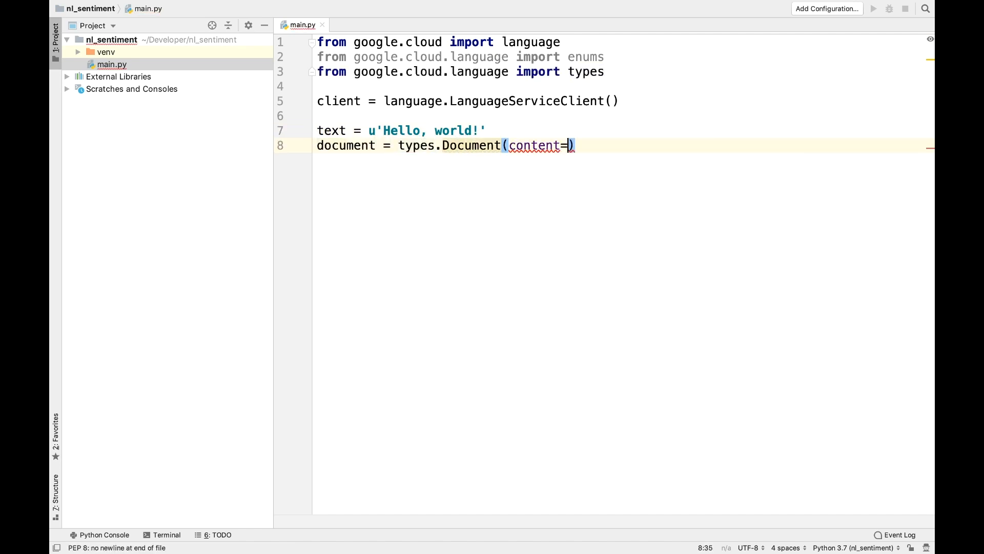
{"action": "type", "text": "text,"}
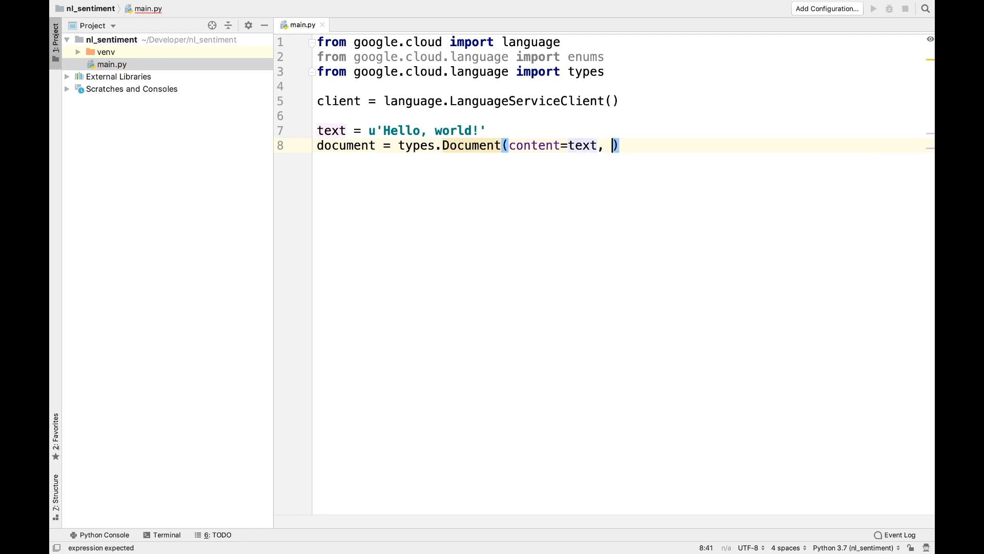
{"action": "type", "text": "type=enums.D"}
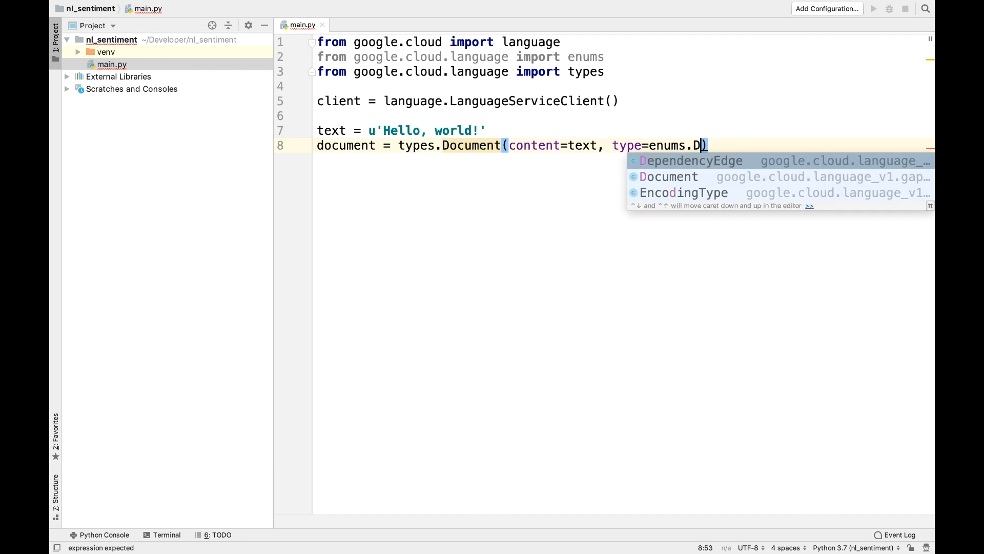
{"action": "type", "text": "ocument.Type.PLAIN_TEXT"}
{"action": "type", "text": "sentiment = client"}
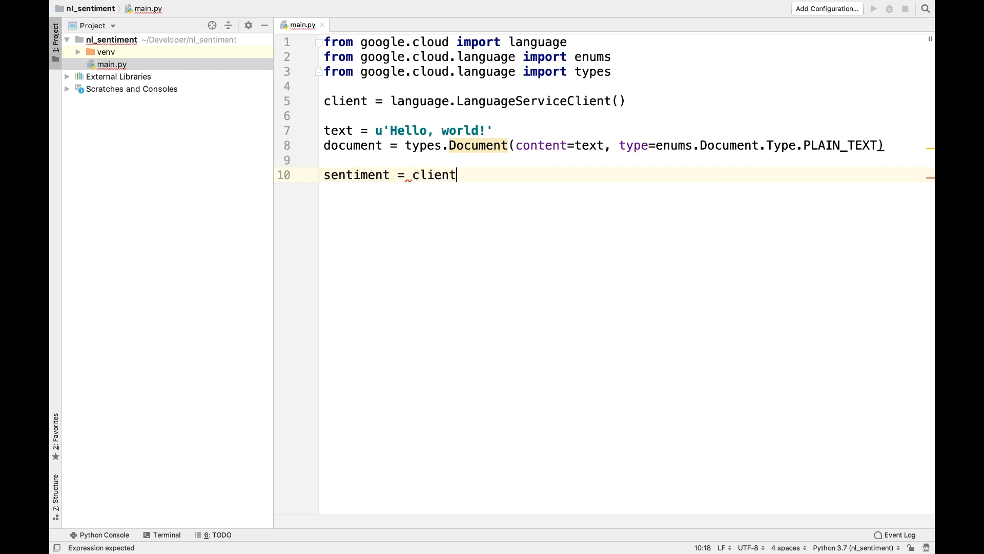
Step: Write sentiment = client.analyze_sentiment(document=document).document_sentiment on line 10
{"action": "type", "text": ".analyze_sentiment("}
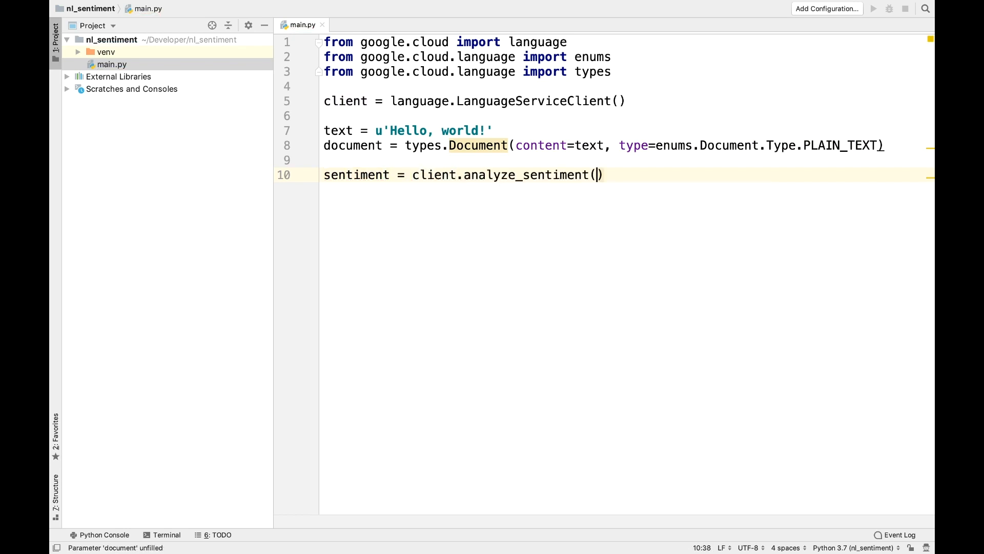
{"action": "type", "text": "document="}
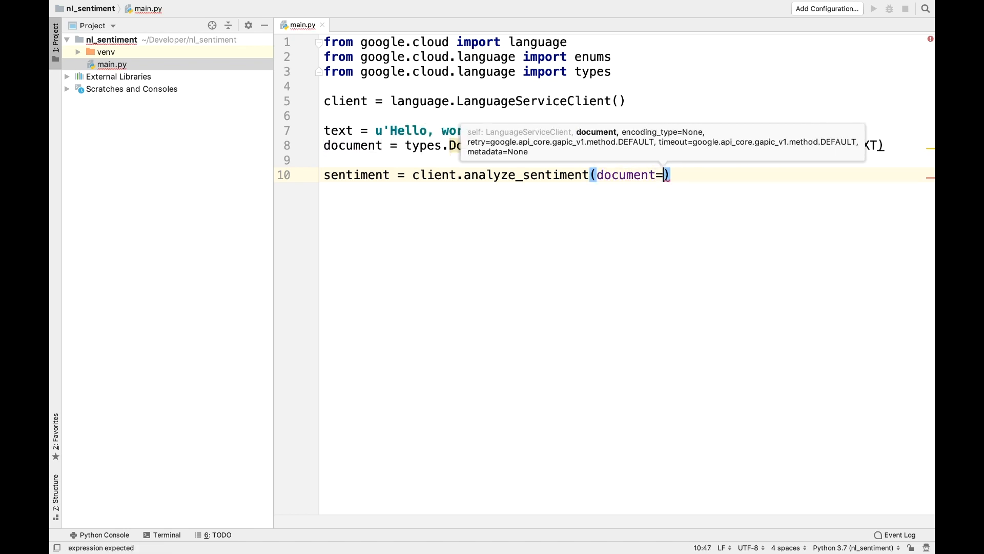
{"action": "type", "text": "document"}
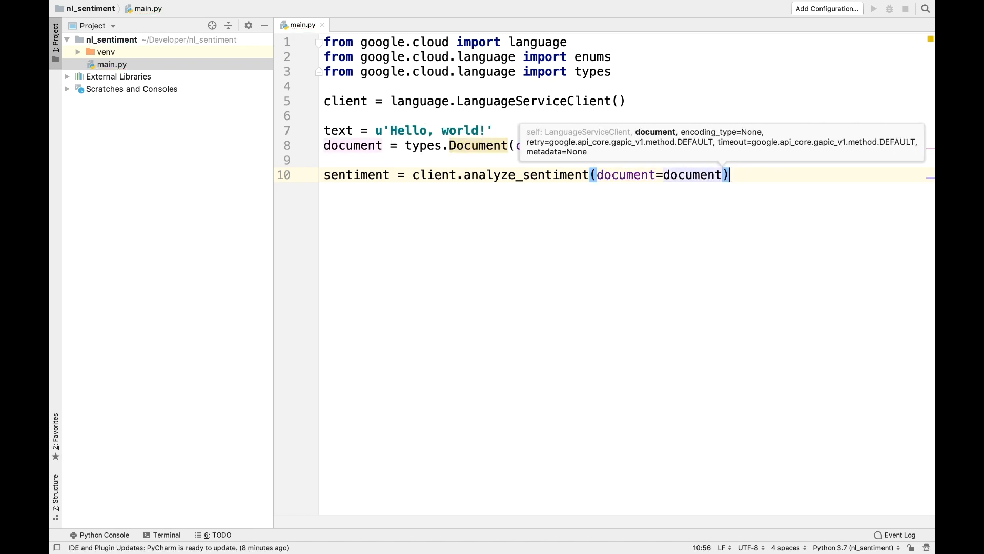
{"action": "key", "text": "enter"}
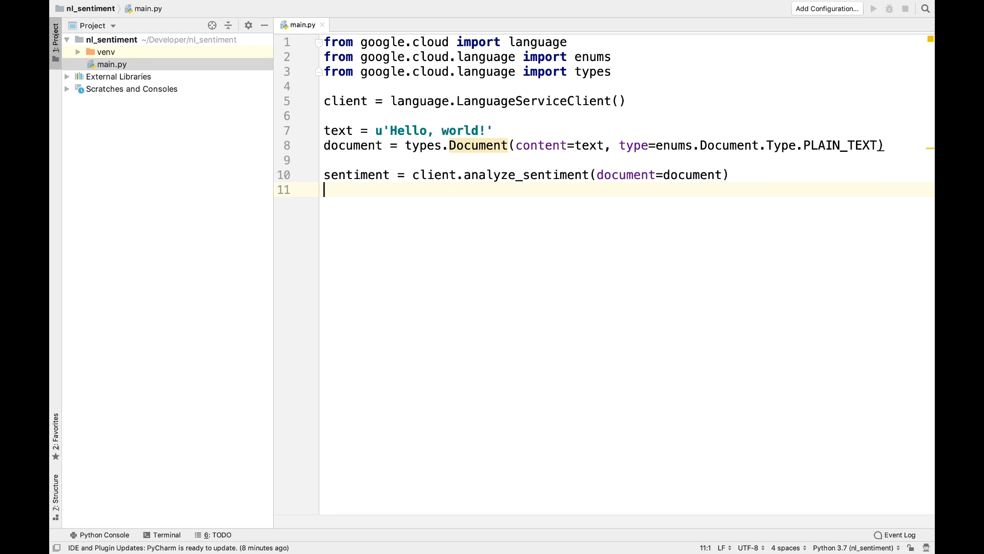
{"action": "key", "text": "backspace"}
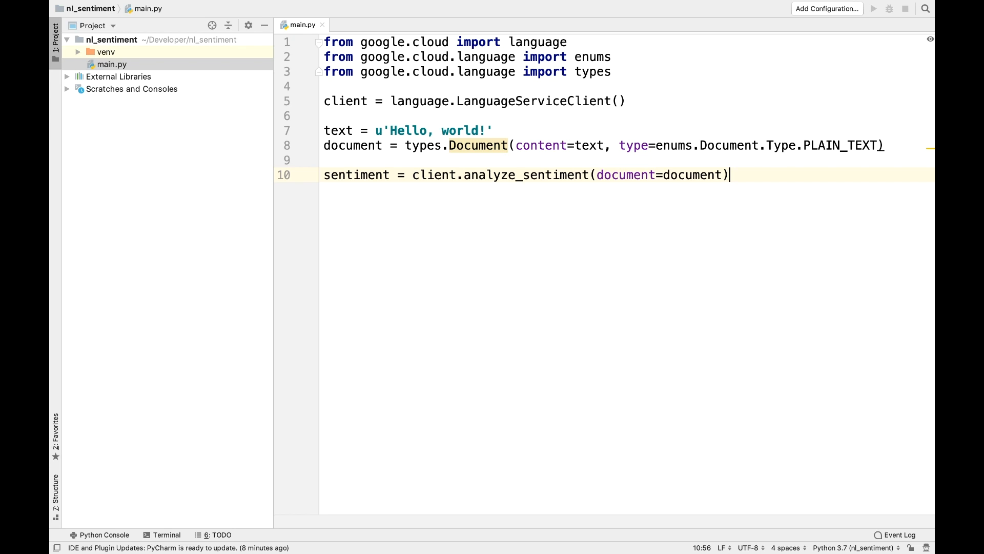
{"action": "type", "text": ".d"}
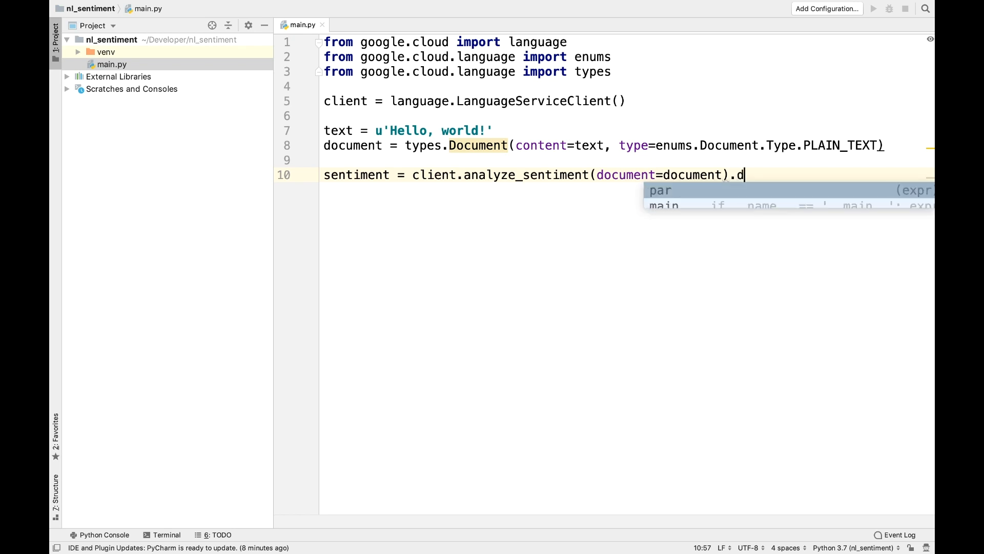
{"action": "type", "text": "ocument_sentiment"}
{"action": "type", "text": "print('T"}
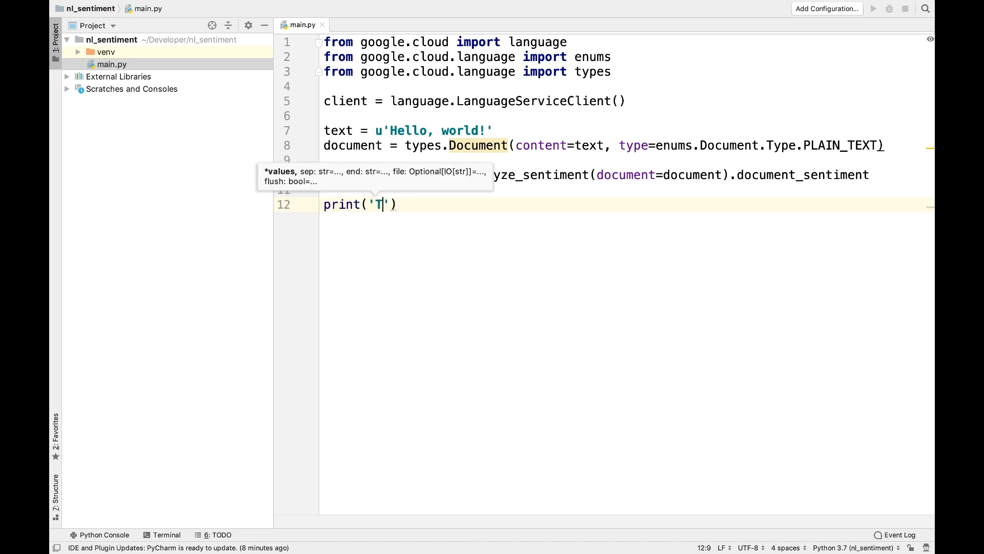
Step: Print 'Text: {}' and 'Sentiment: {}, {}' with score and magnitude, then run main.py
{"action": "type", "text": "ext: {}'.format"}
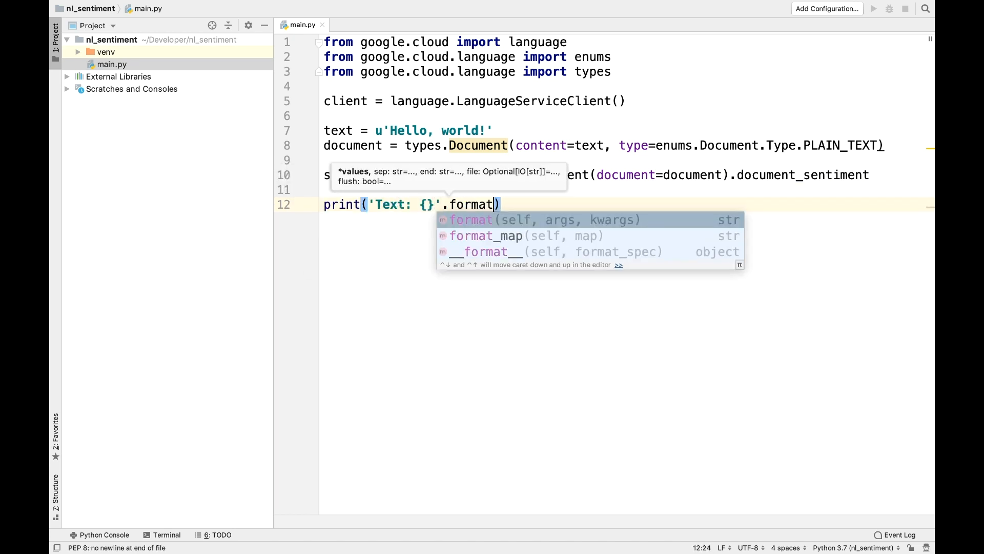
{"action": "type", "text": "(text)"}
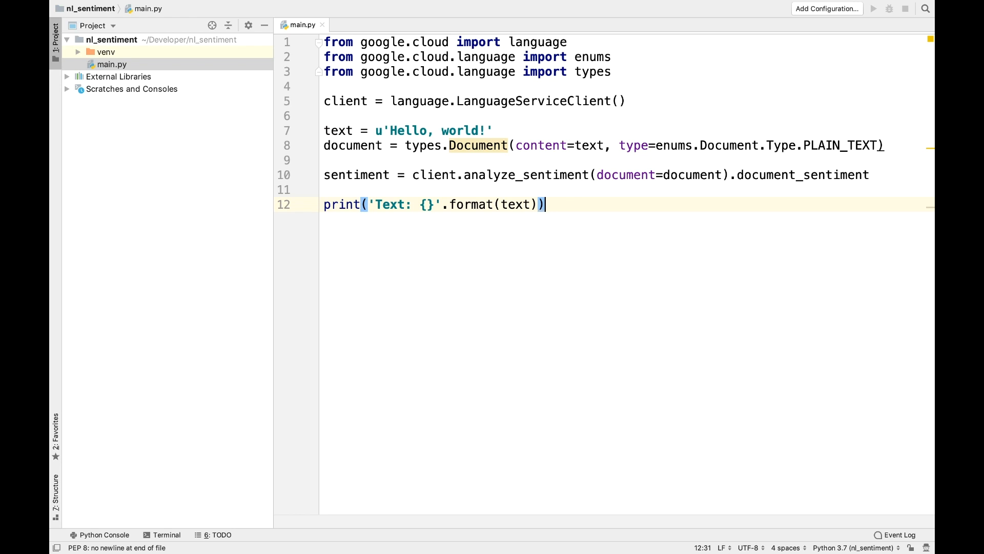
{"action": "type", "text": "print('S')"}
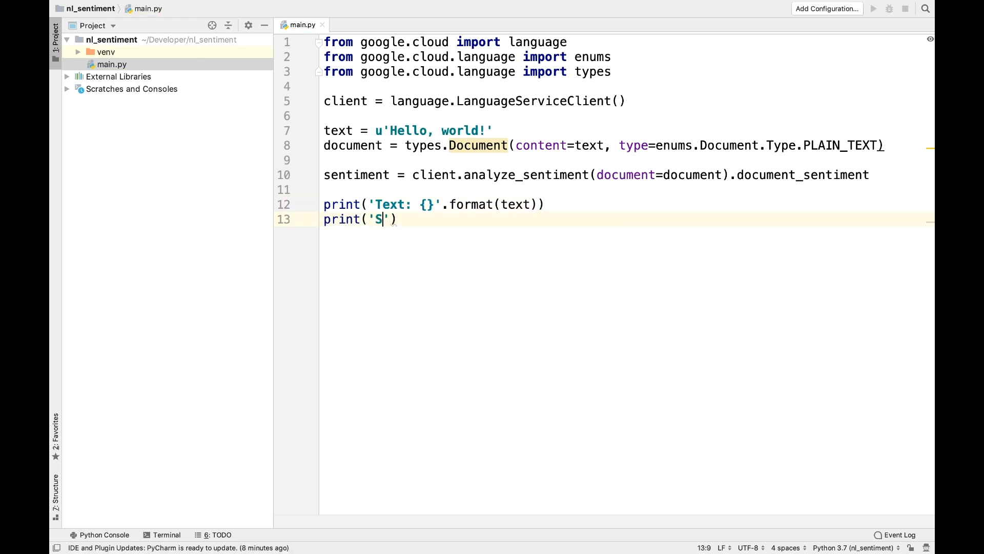
{"action": "type", "text": "entiment: {}"}
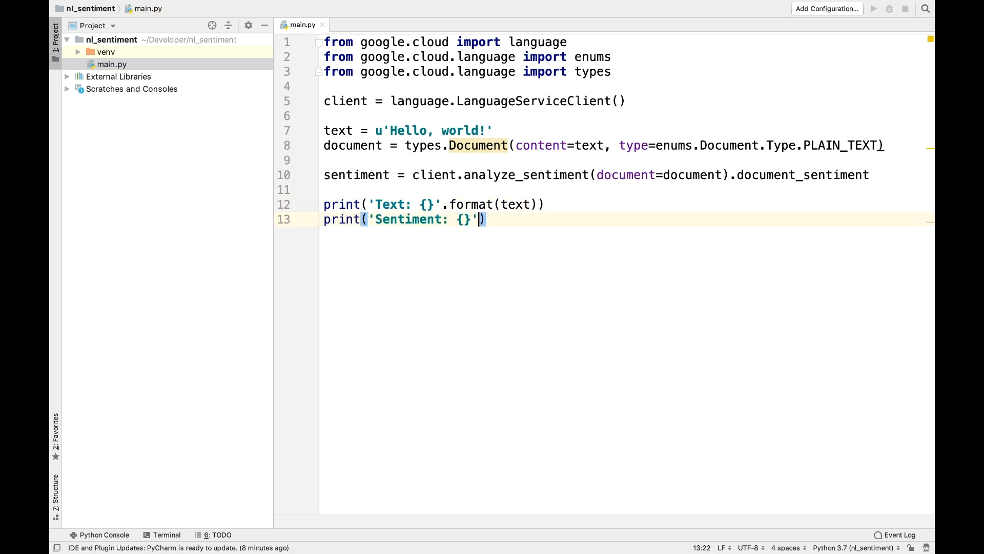
{"action": "type", "text": ",{"}
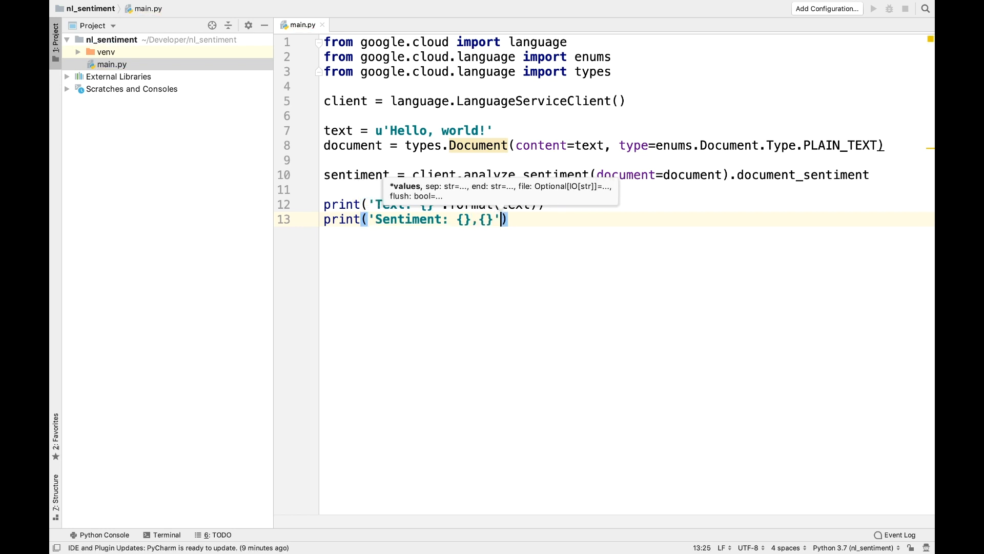
{"action": "type", "text": ".format("}
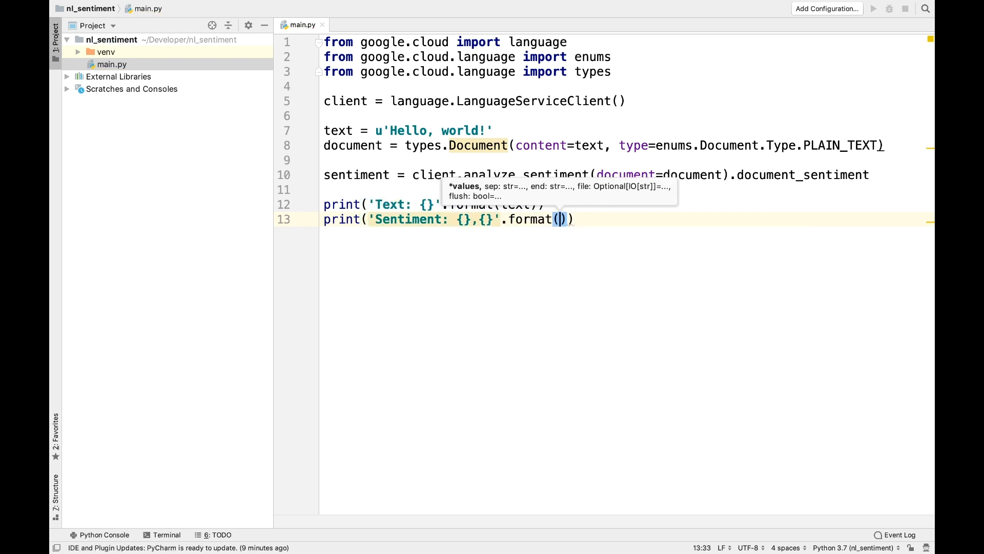
{"action": "type", "text": "sentiment.score, sentiment"}
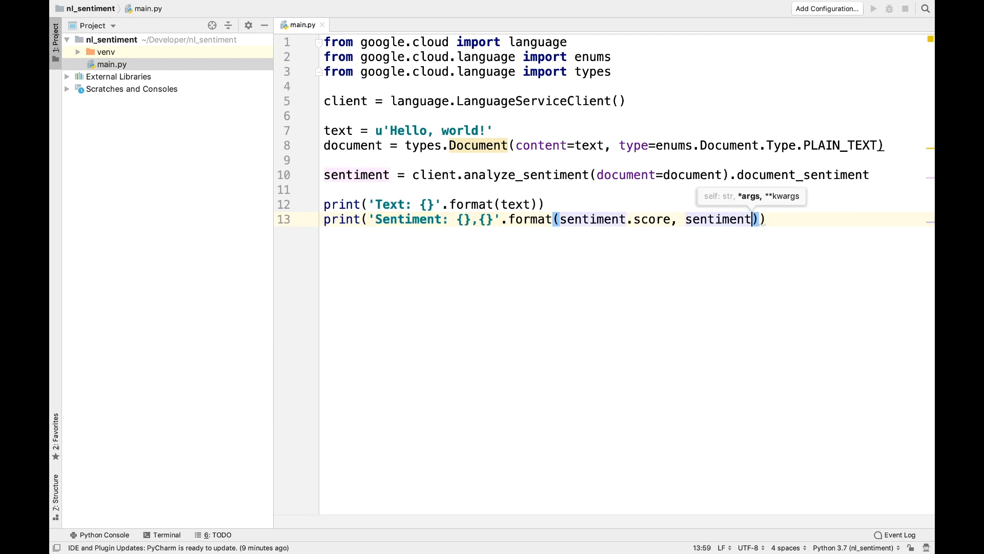
{"action": "type", "text": ".magnitude"}
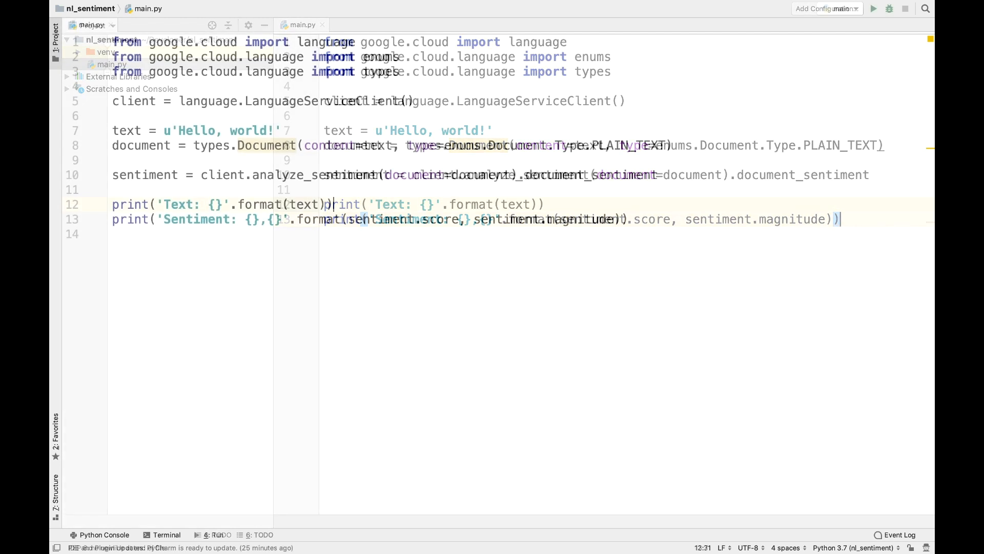
{"action": "left_click", "coordinate": [873, 8]}
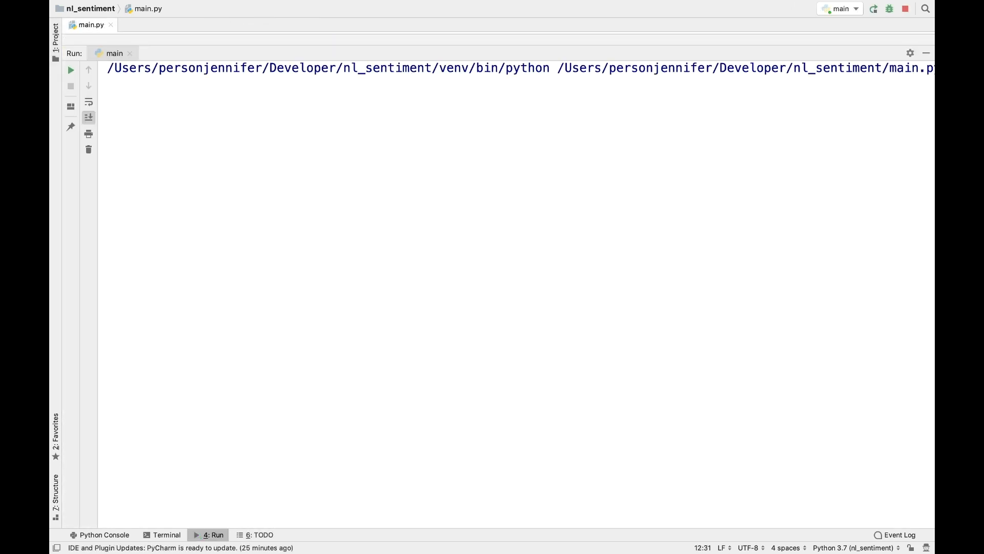